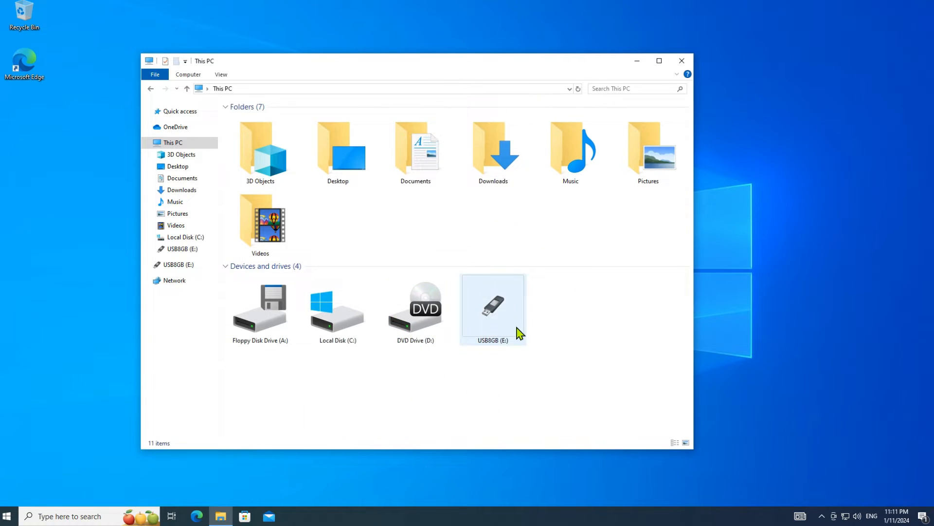
- Open the USB8GB (E:) drive from This PC, revealing an empty folder
double_click(493, 307)
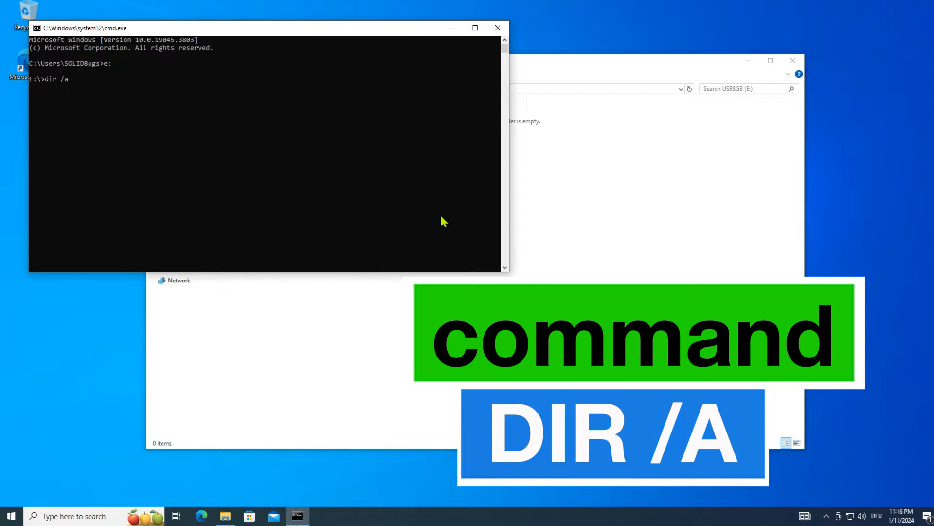
- List hidden files on E: with dir /a, then delete them all with del /s /a *
key(Enter)
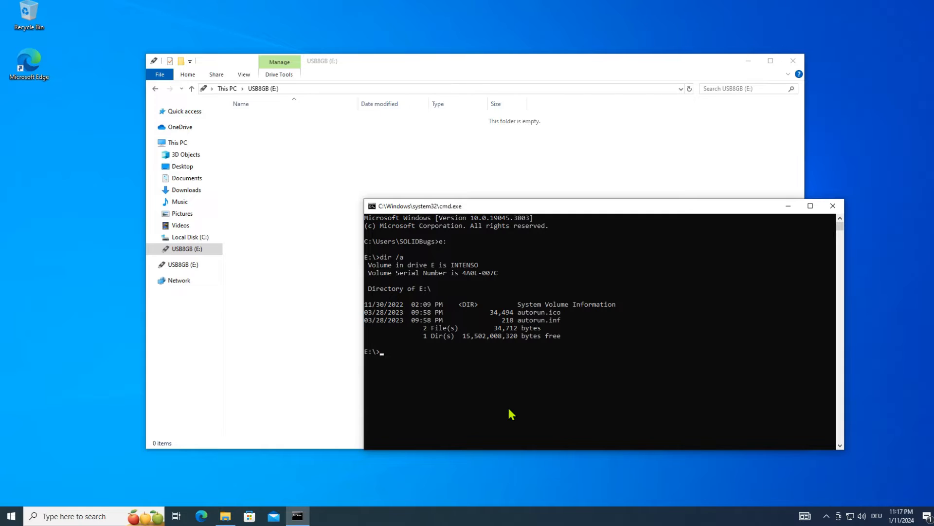
text(del)
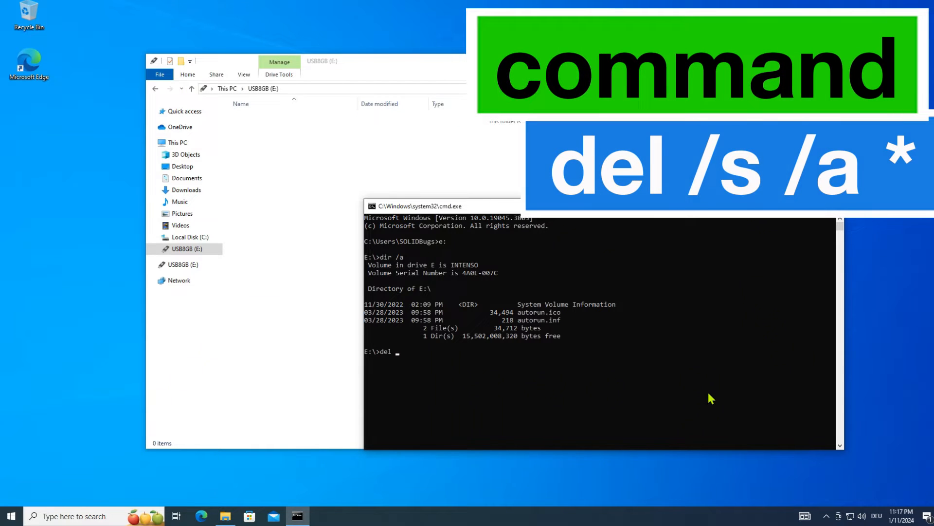
text(/s /a *)
text(y)
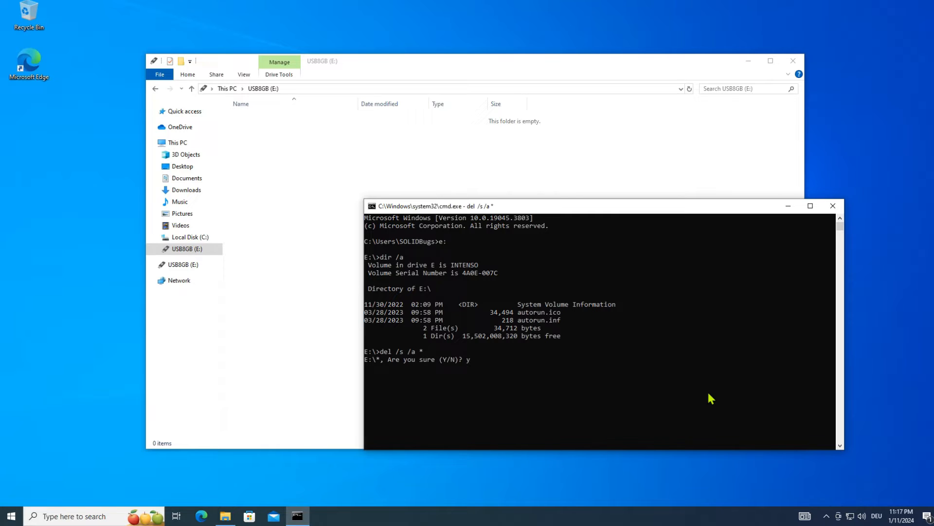
key(enter)
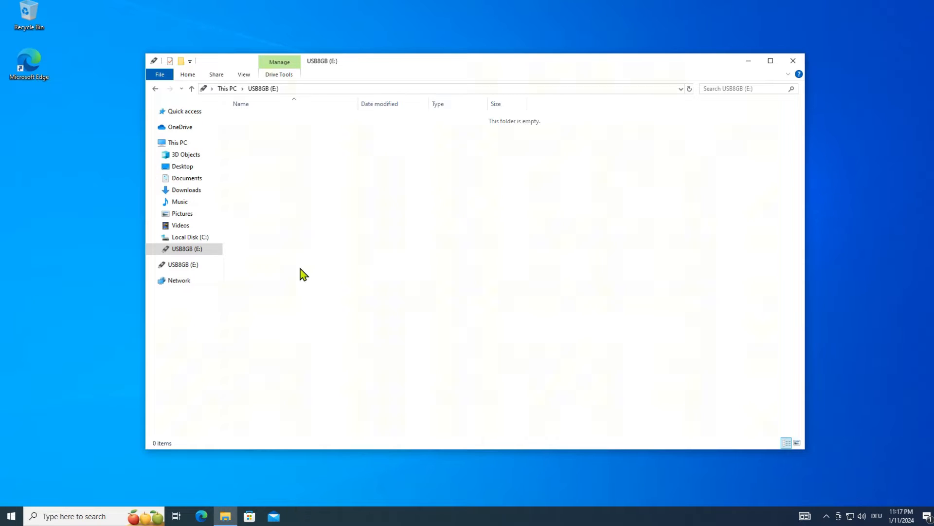
- Eject USB8GB (E:), then reopen the reinserted drive's folder via the AutoPlay prompt
right_click(186, 248)
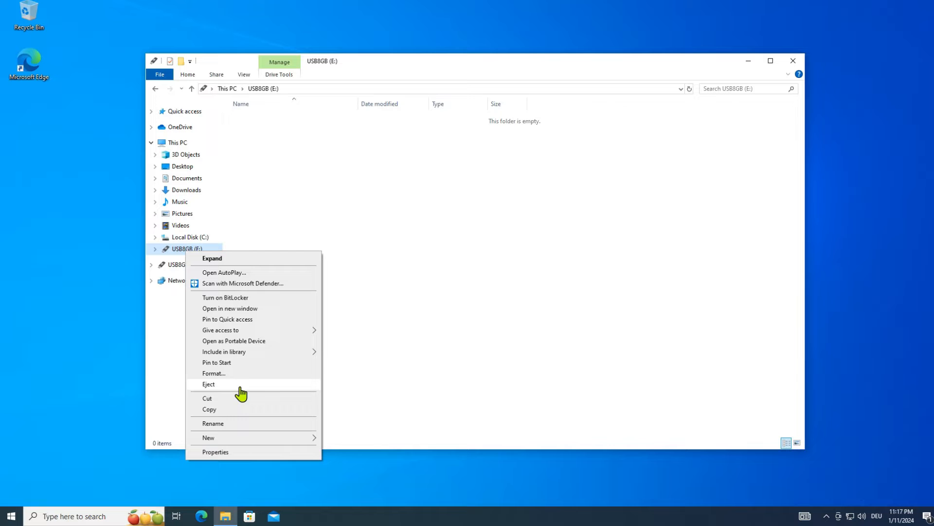
click(208, 383)
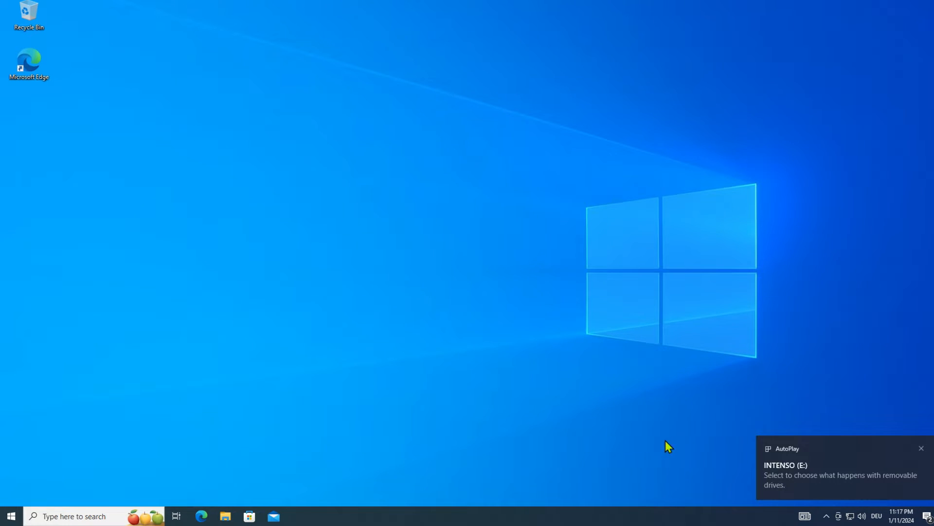
click(840, 471)
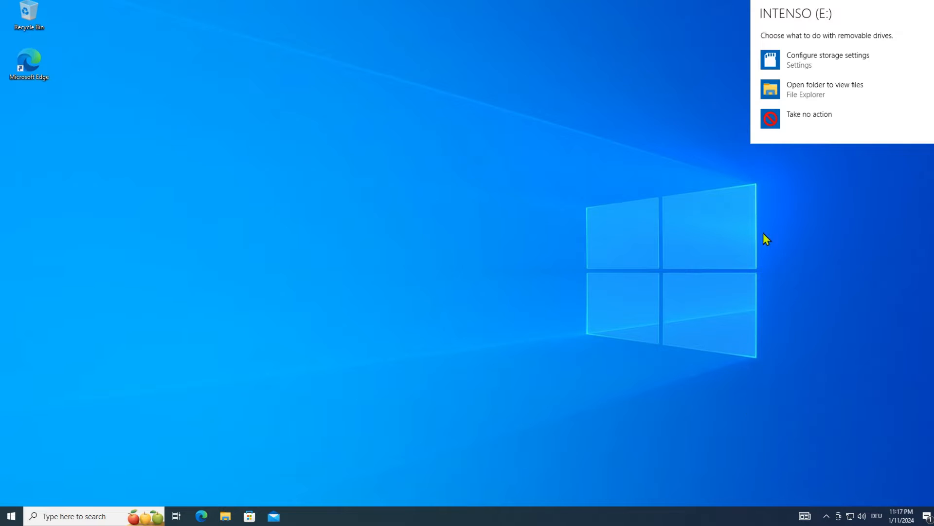
click(824, 89)
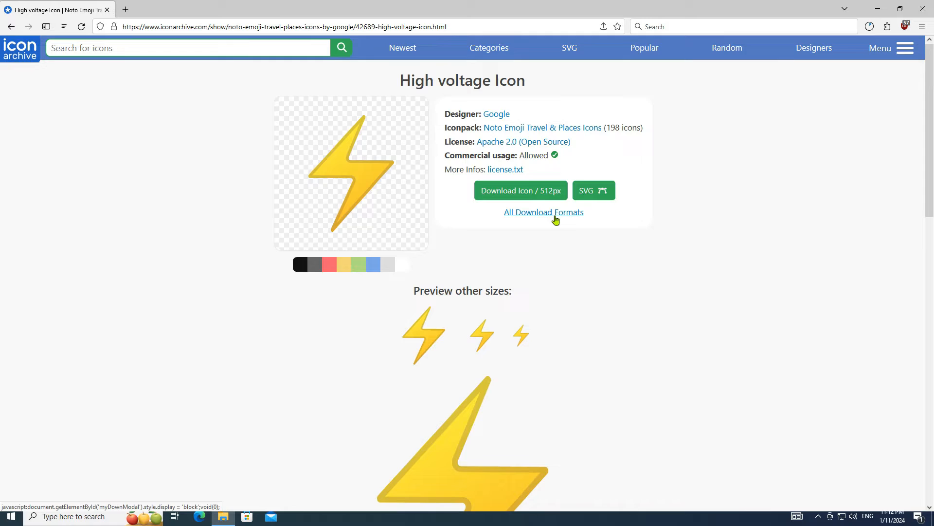
- Show the download formats for the High voltage icon on iconarchive
click(543, 212)
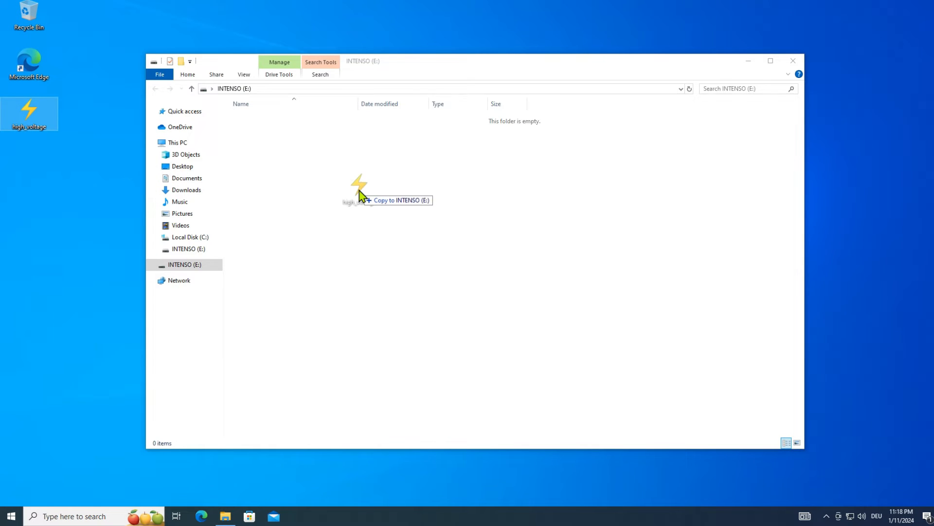
- Copy the high_voltage image from the desktop onto the INTENSO (E:) drive
drag(359, 188, 359, 187)
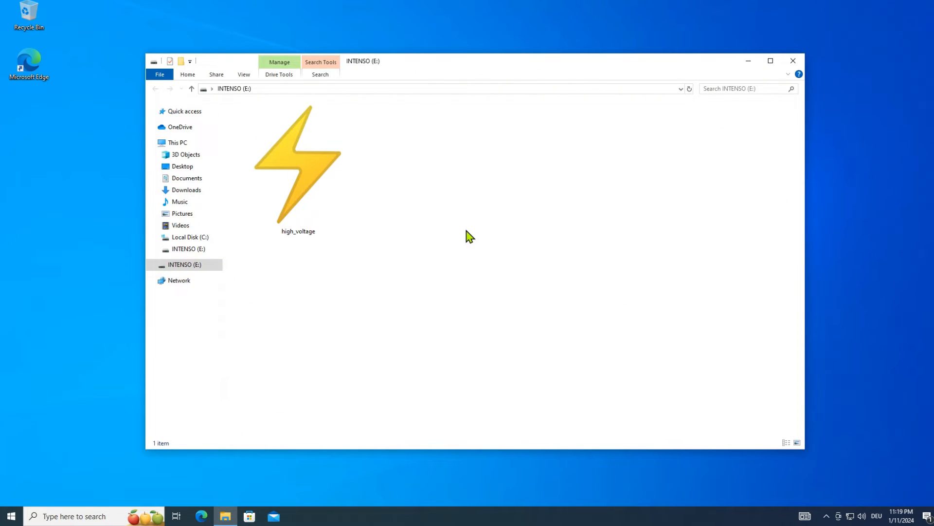
mouse_move(617, 357)
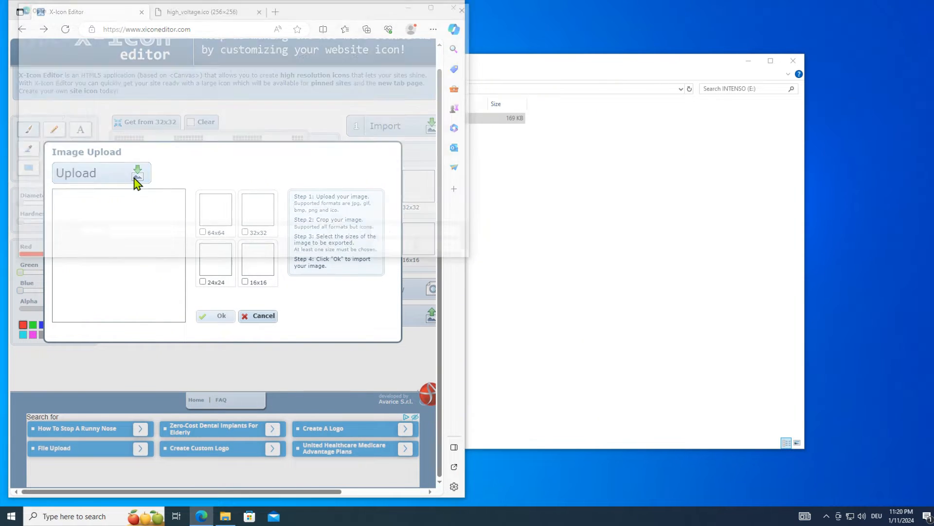
- Upload the high_voltage lightning image into X-Icon Editor for conversion to .ico
click(93, 172)
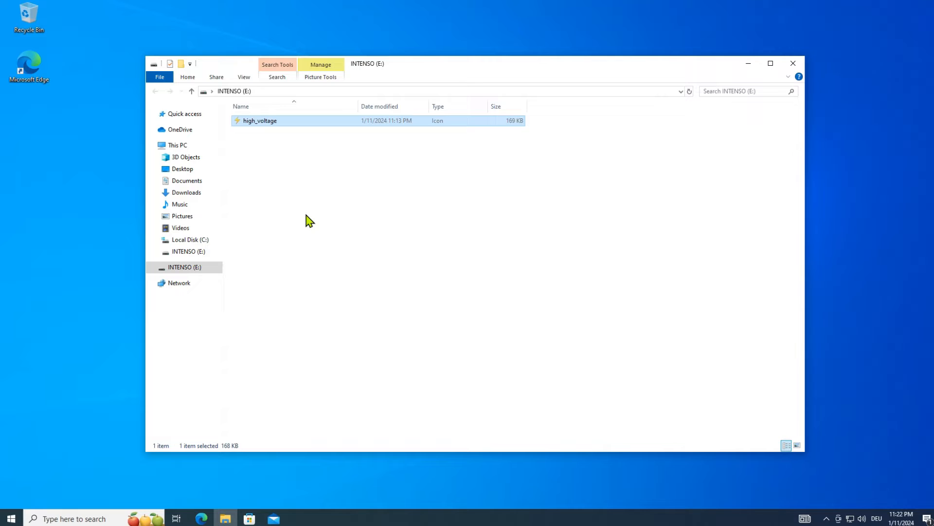
- Create a text document named autorun, reveal file extensions, and rename it to autorun.inf
right_click(310, 220)
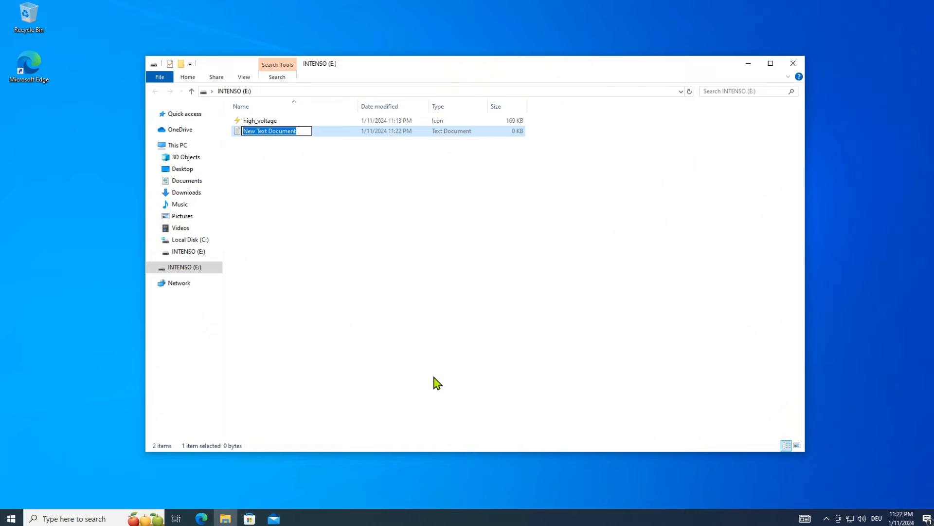
text(autorun)
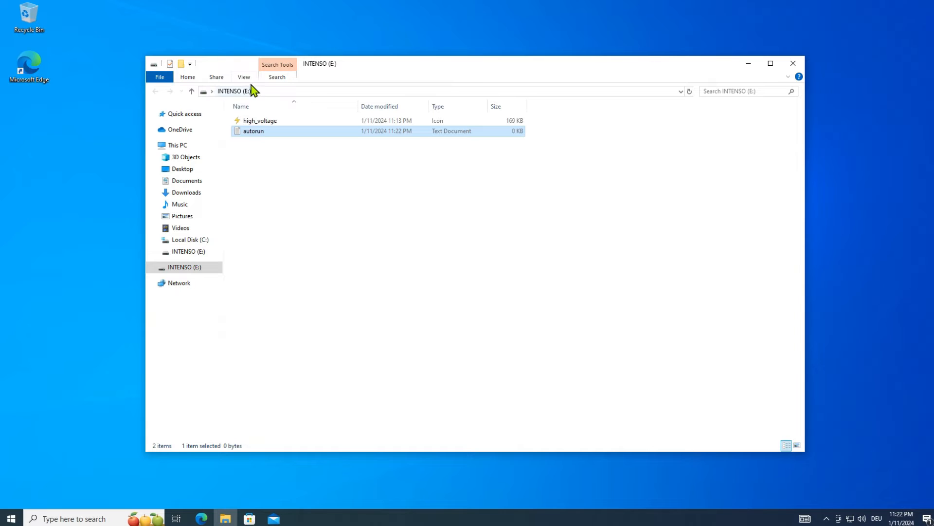
click(243, 76)
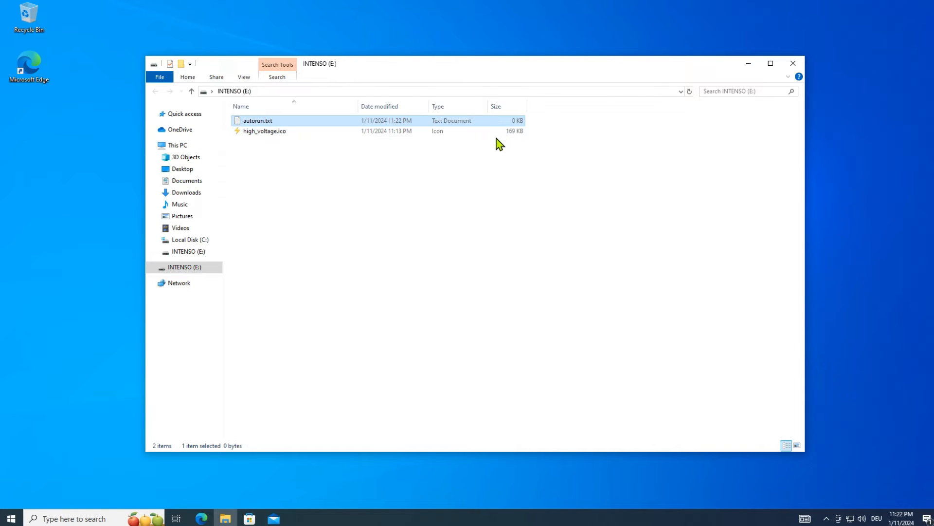
mouse_move(273, 126)
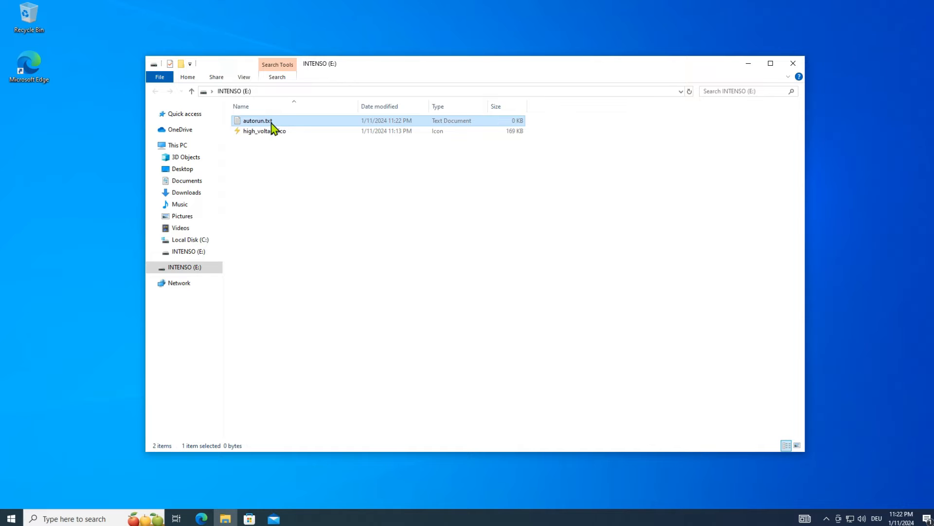
click(257, 121)
text(inf)
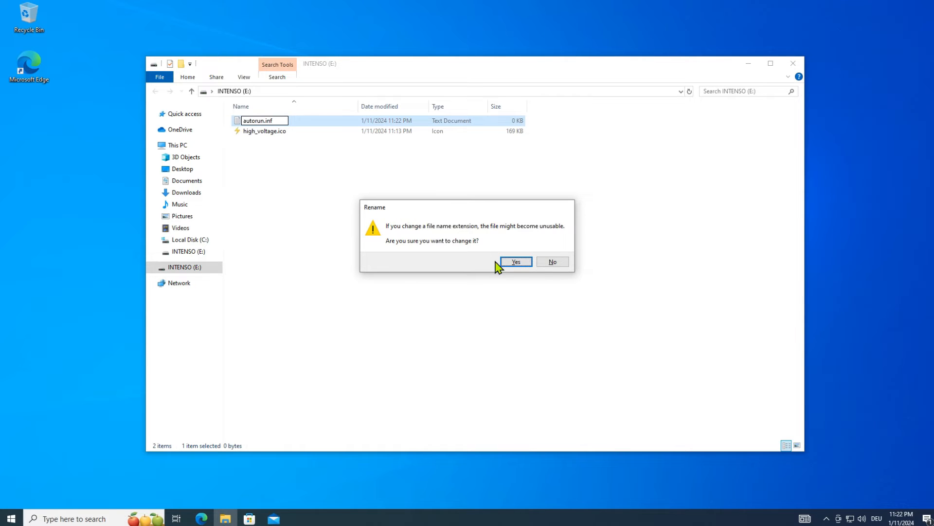
click(514, 262)
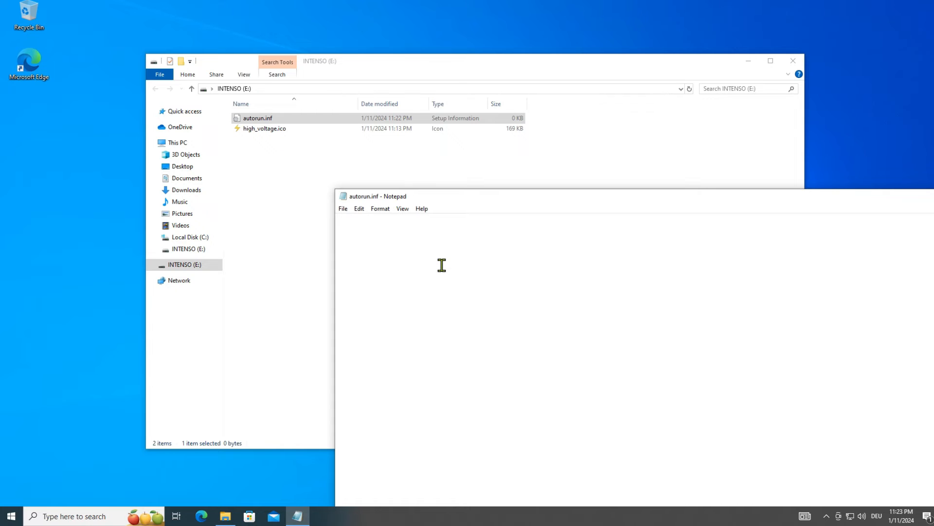
- Write [Autorun] and Icon=high_voltage.ico into autorun.inf and save it
text([)
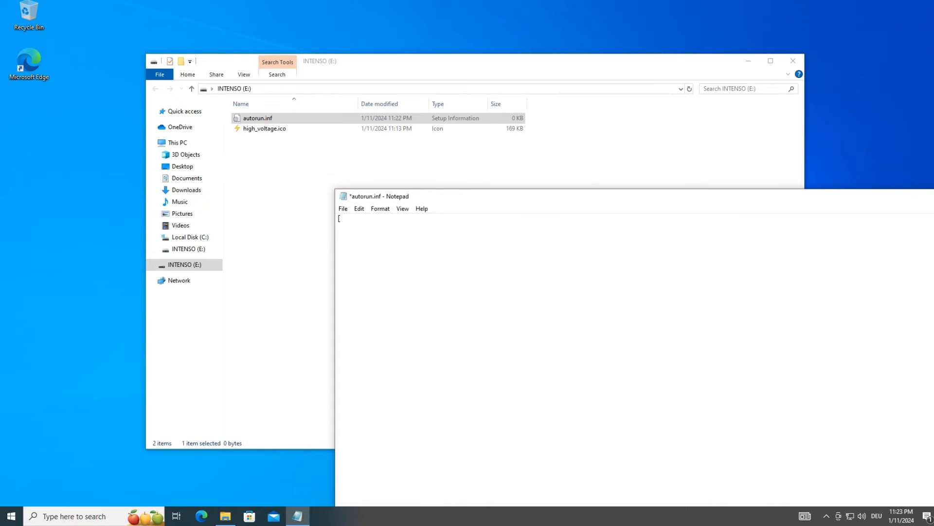
text(Autorun)
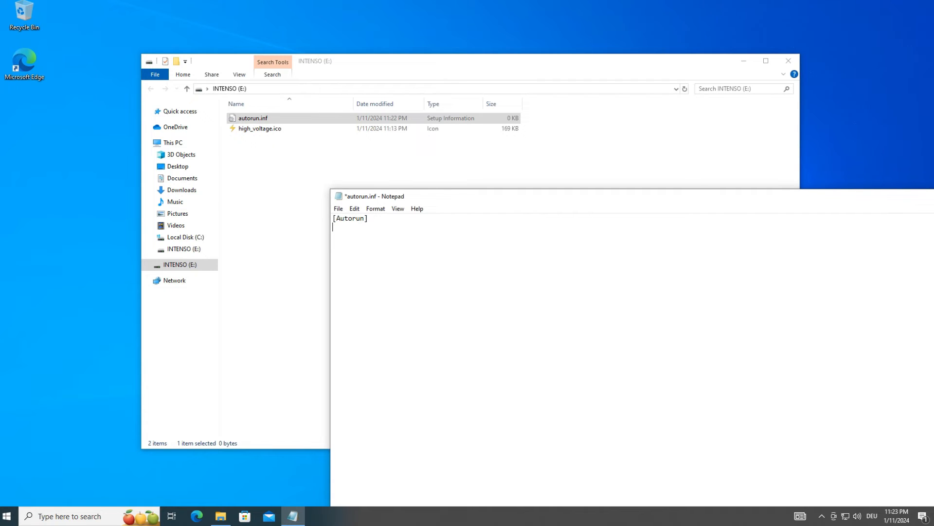
text(Icon=)
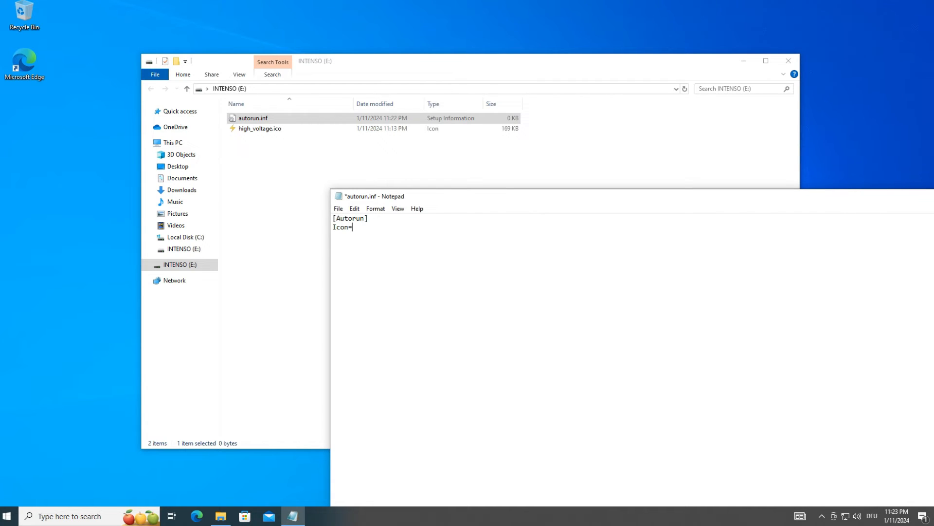
text(high)
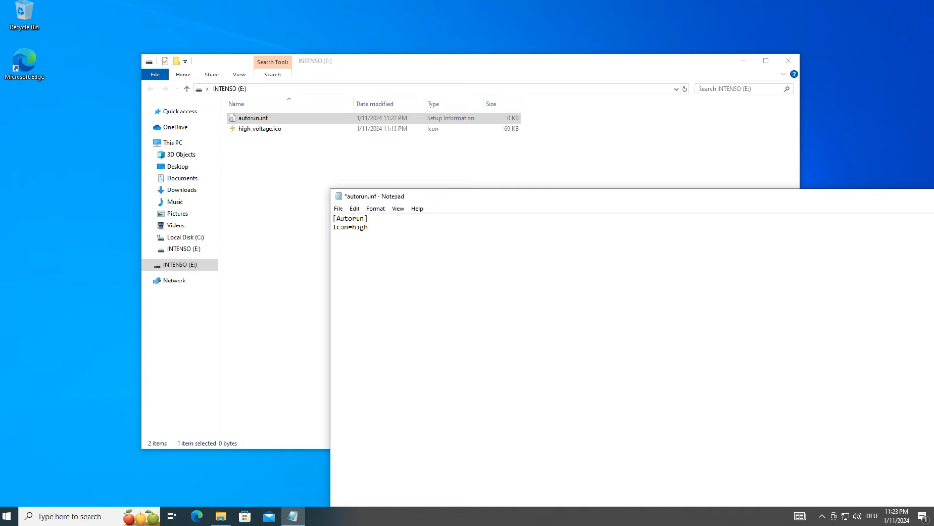
text(_voltage.)
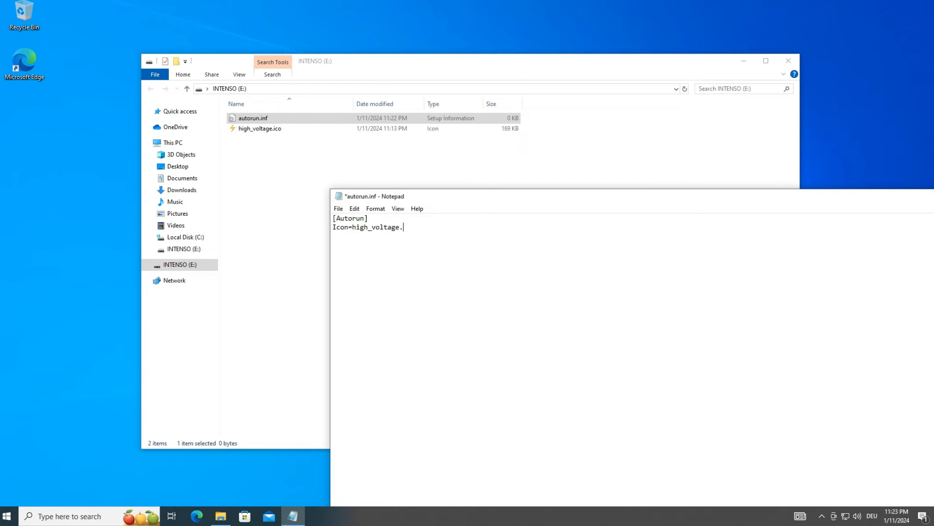
text(ico)
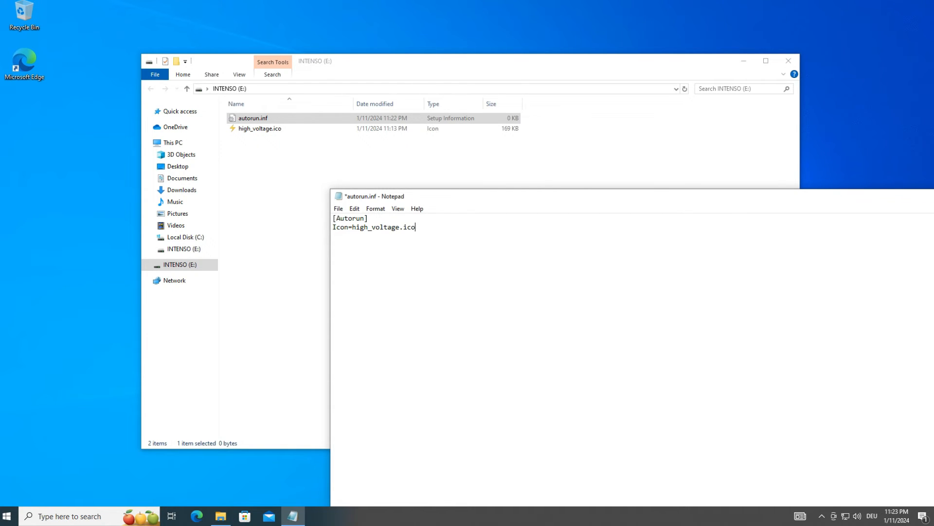
click(338, 208)
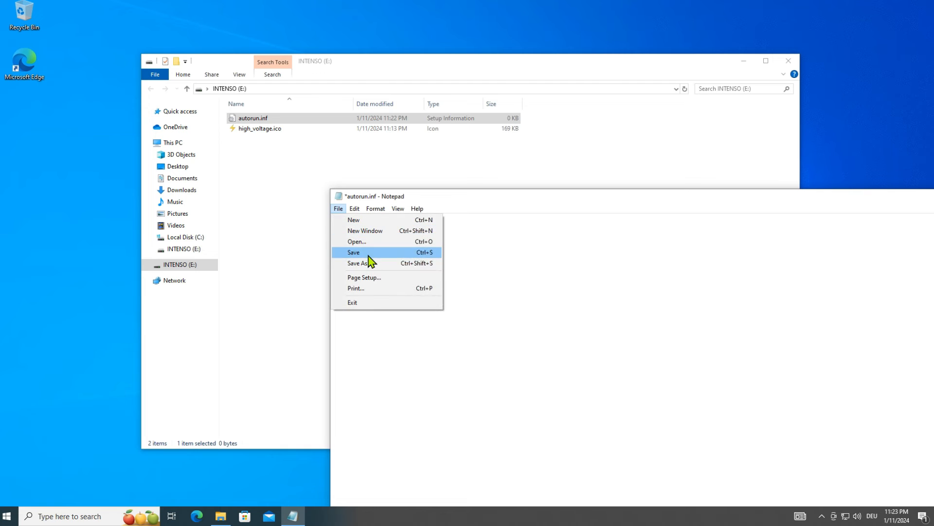
click(354, 252)
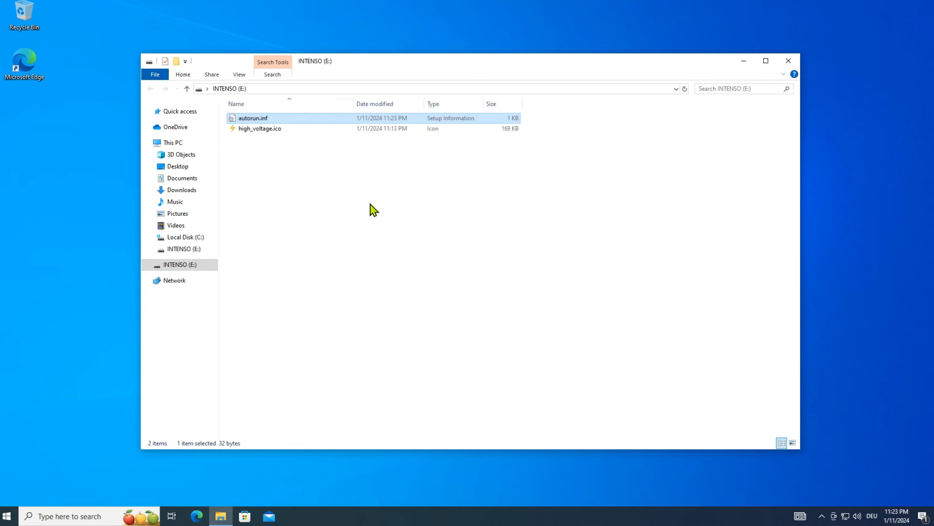
- Set the Hidden attribute on autorun.inf and high_voltage.ico via Properties and apply it
right_click(280, 118)
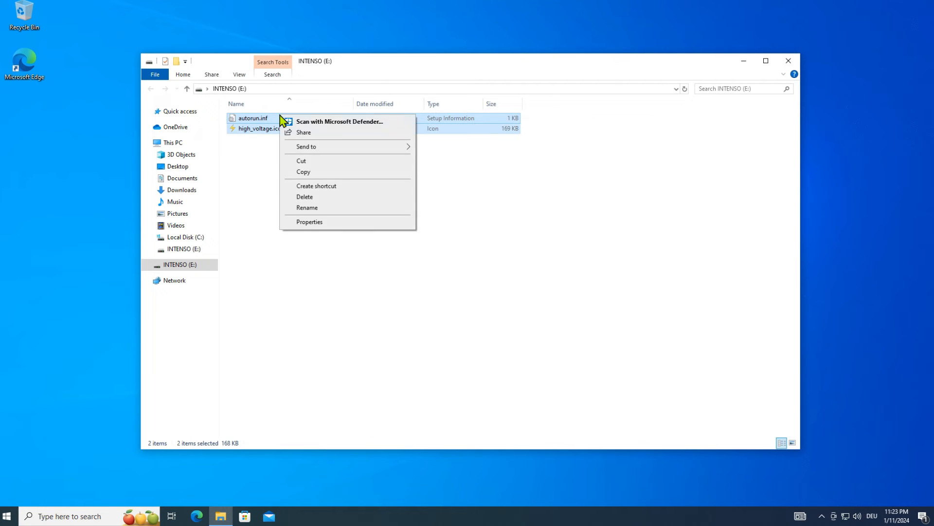
mouse_move(346, 222)
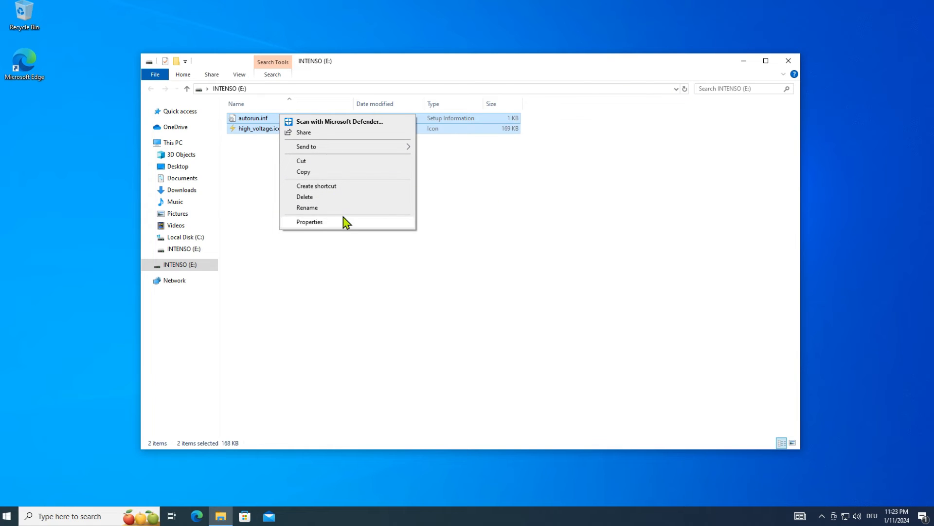
click(308, 221)
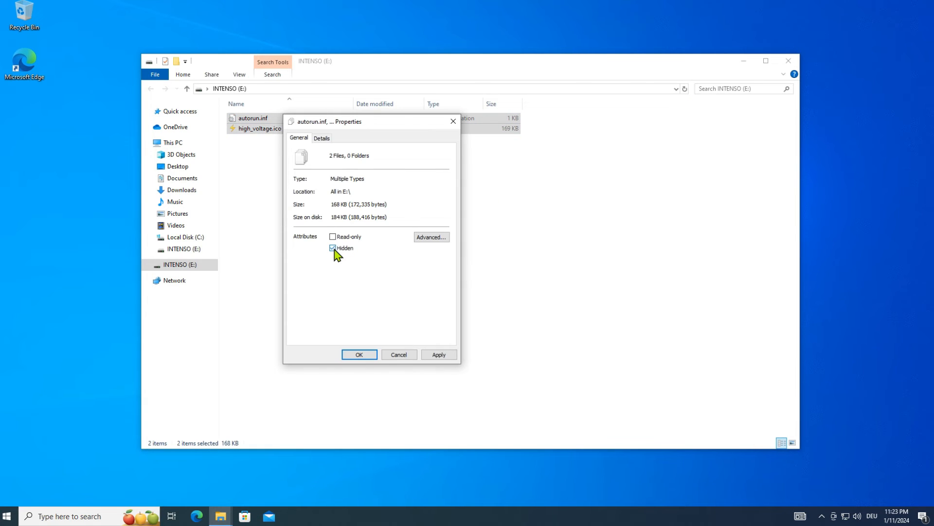
click(439, 354)
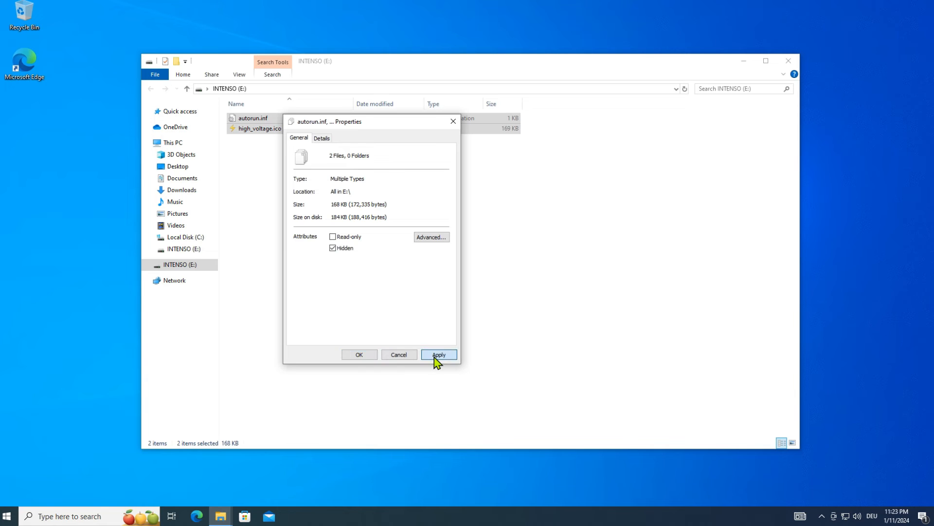
click(439, 355)
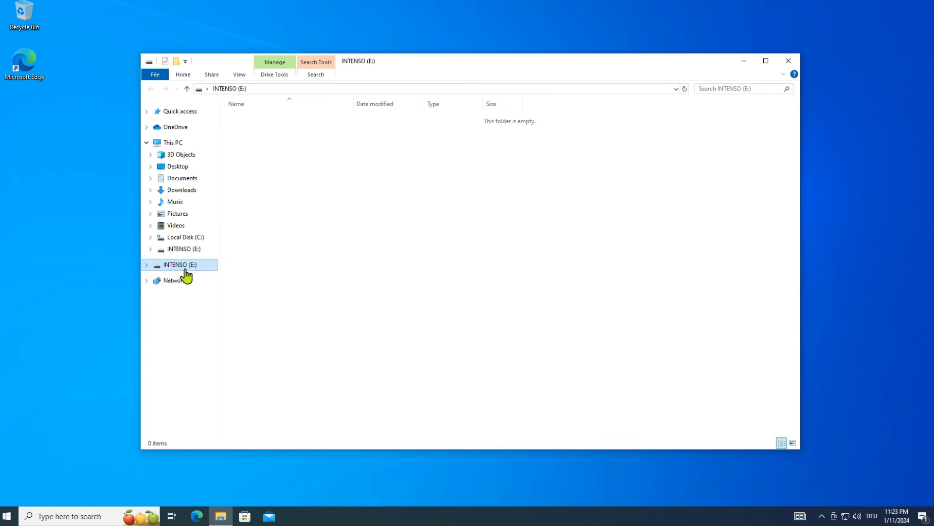
- Eject the INTENSO (E:) drive from the navigation pane
right_click(181, 264)
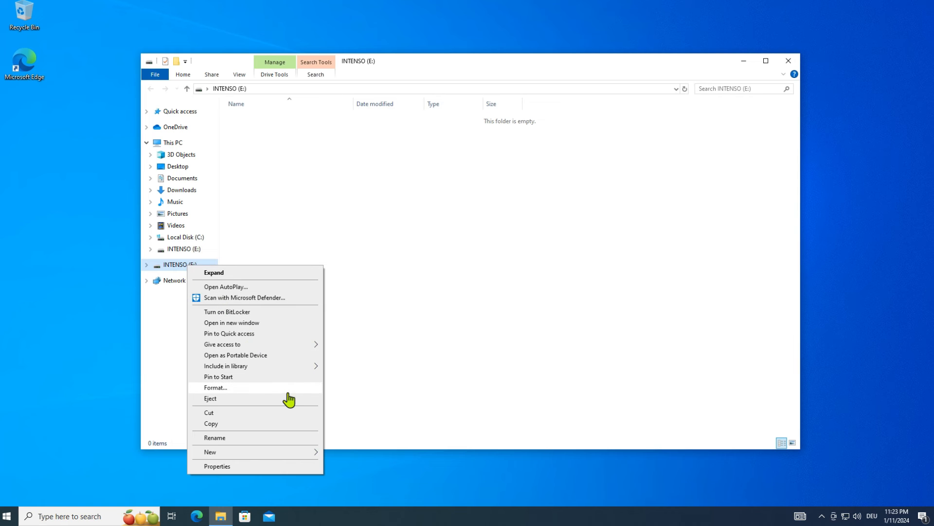
click(210, 398)
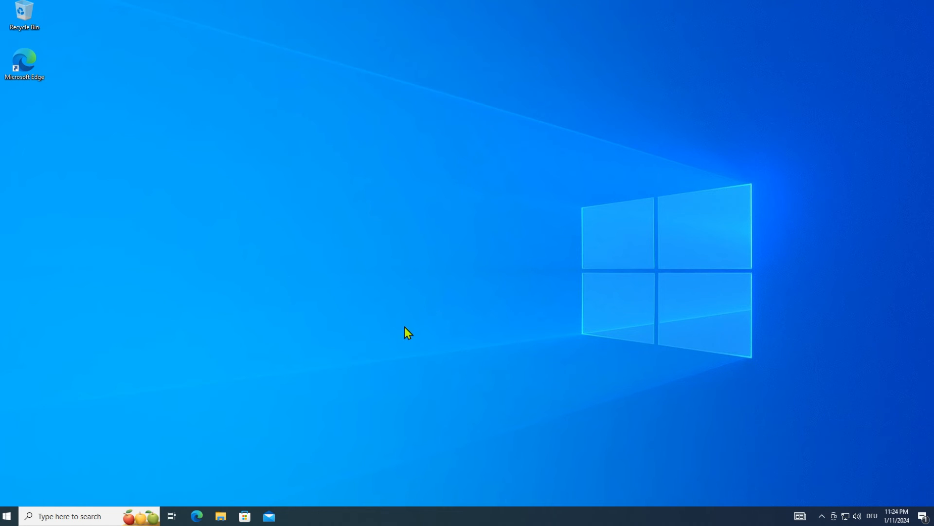
- Reopen File Explorer at This PC and open the INTENSO (E:) drive now showing the lightning icon
click(220, 516)
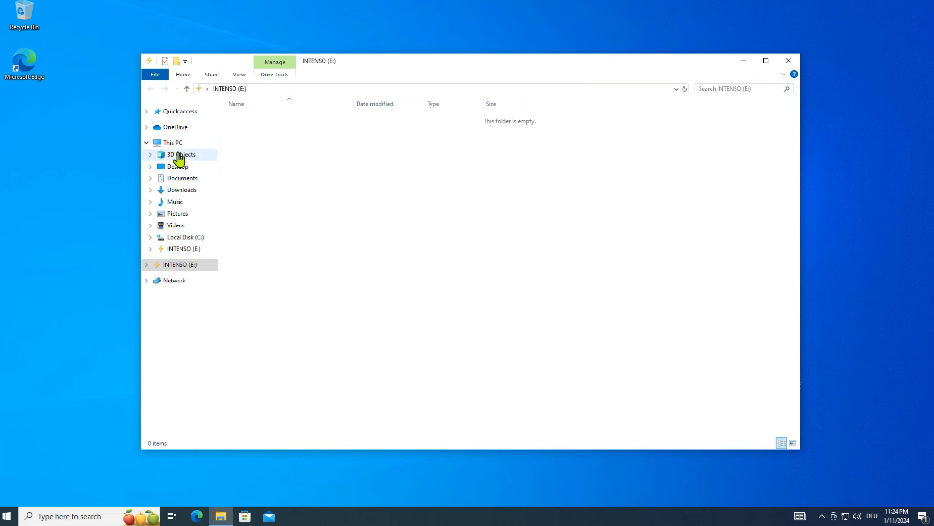
click(173, 142)
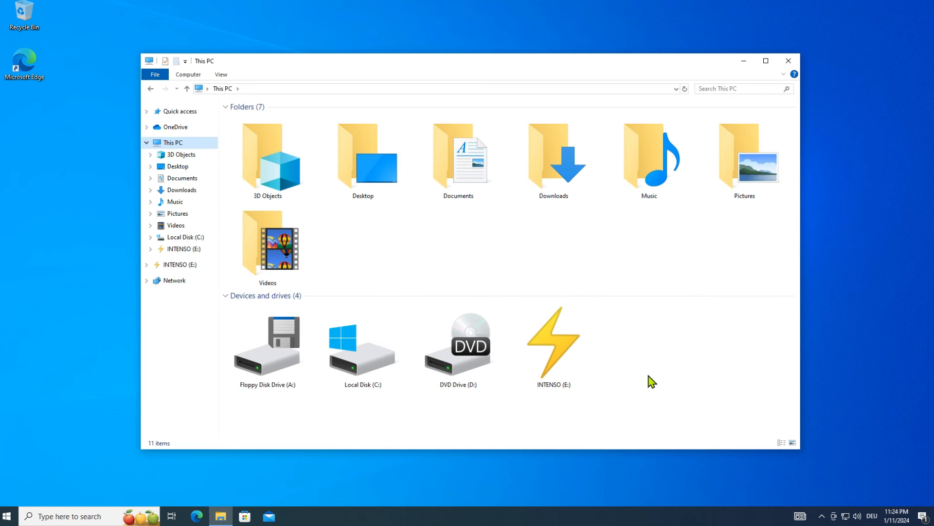
click(553, 345)
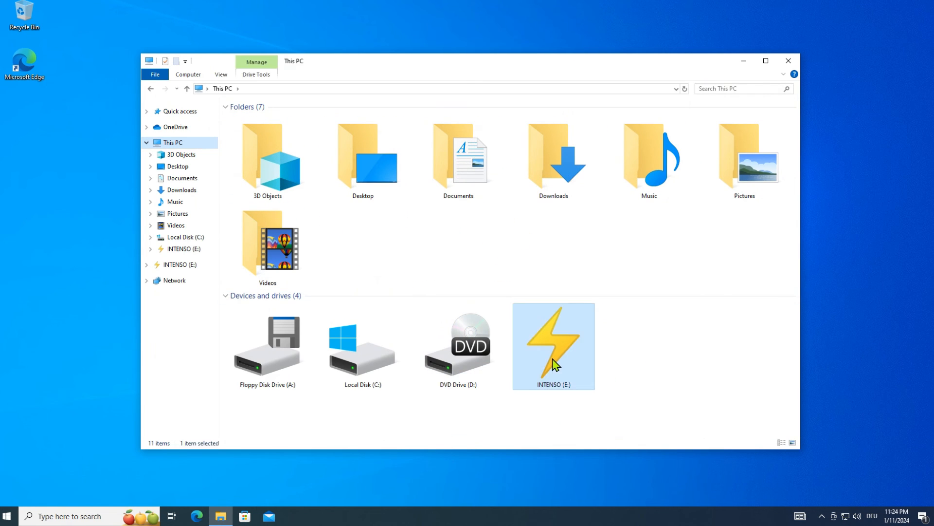
double_click(552, 345)
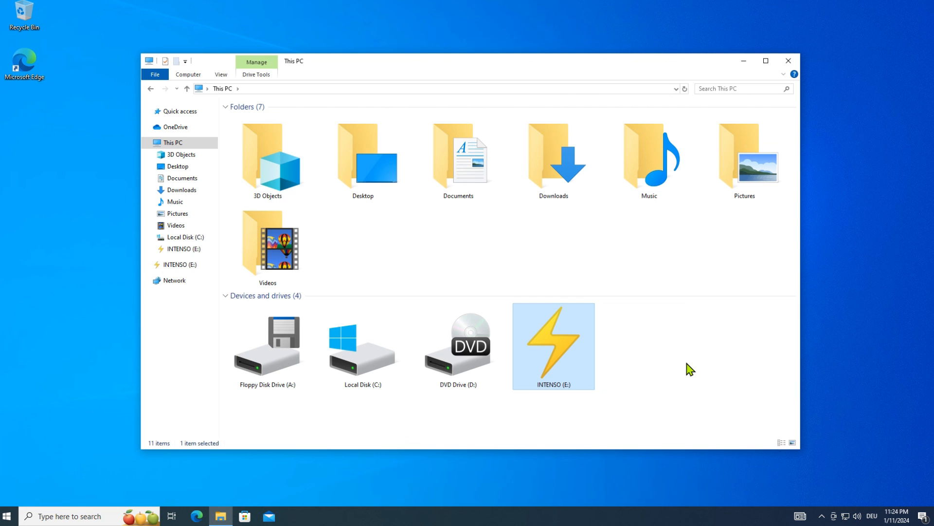
mouse_move(681, 364)
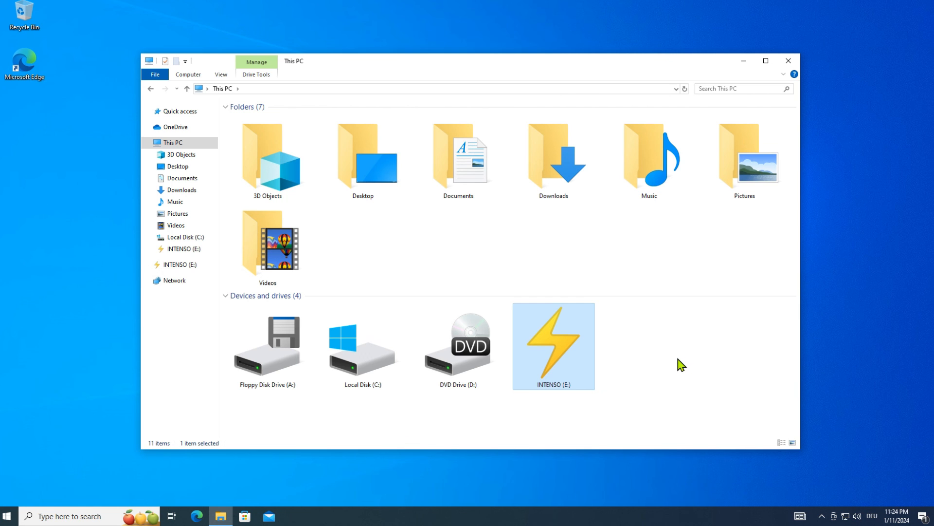